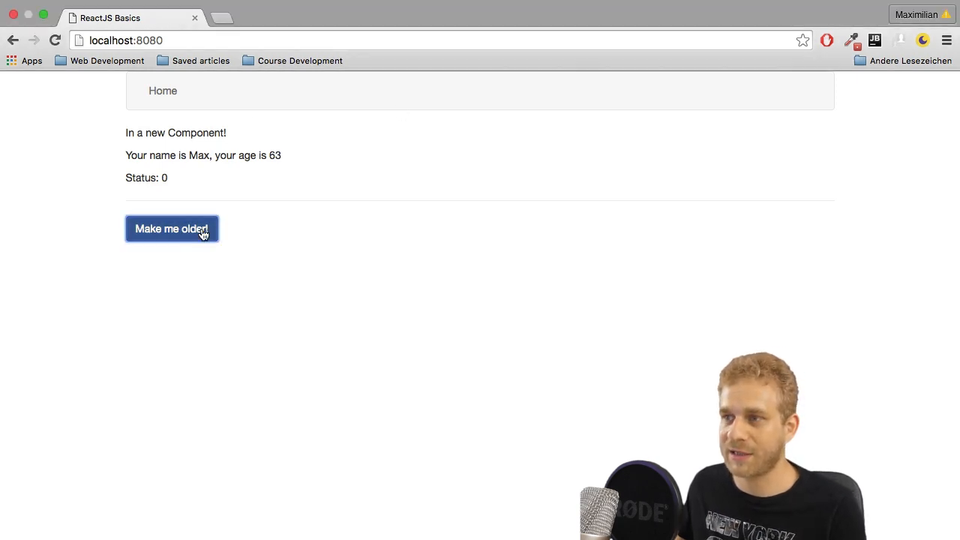
# Step: Press 'Make me older!' twice so the age rises from 63 to 69
pyautogui.click(172, 229)
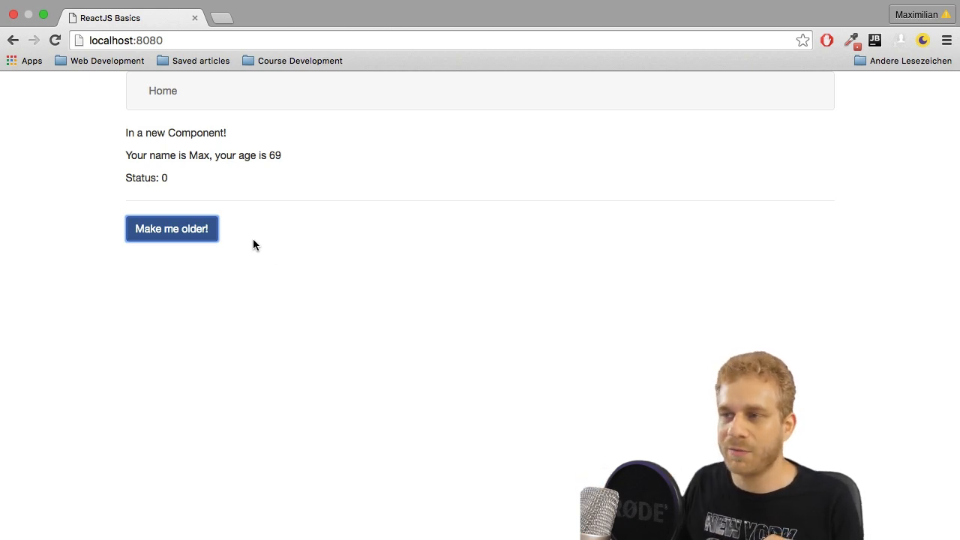
pyautogui.click(172, 228)
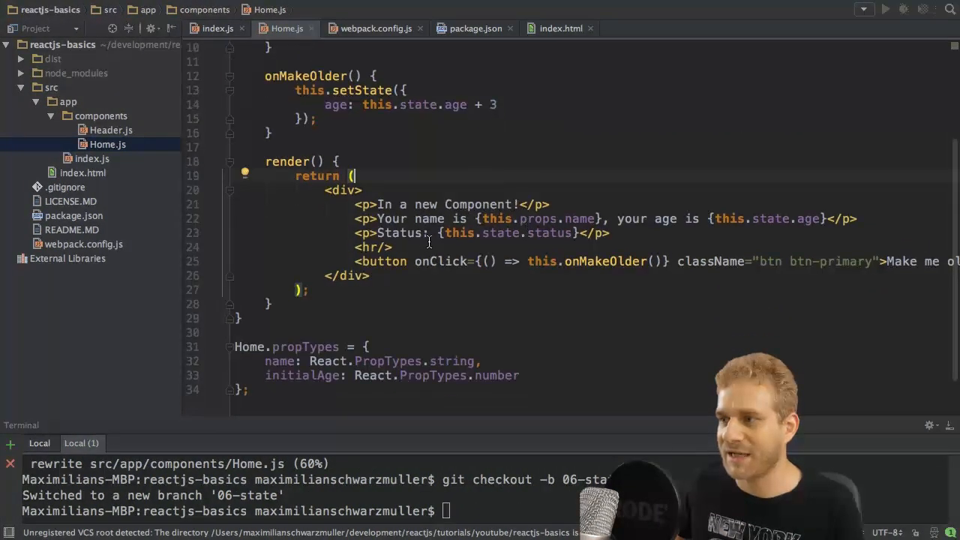
pyautogui.moveTo(361, 190); pyautogui.dragTo(368, 276)
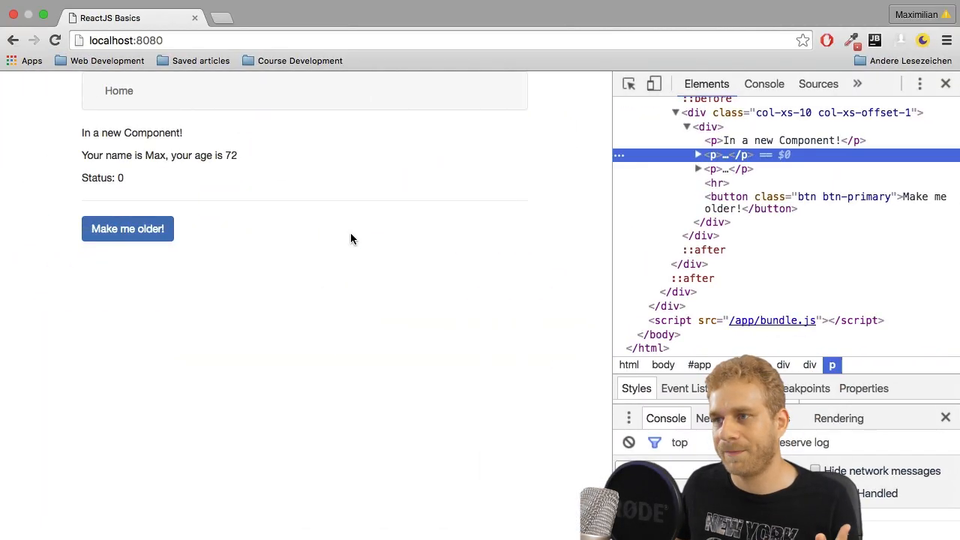
# Step: Press 'Make me older!' once more while the DevTools Rendering panel is set up
pyautogui.click(127, 229)
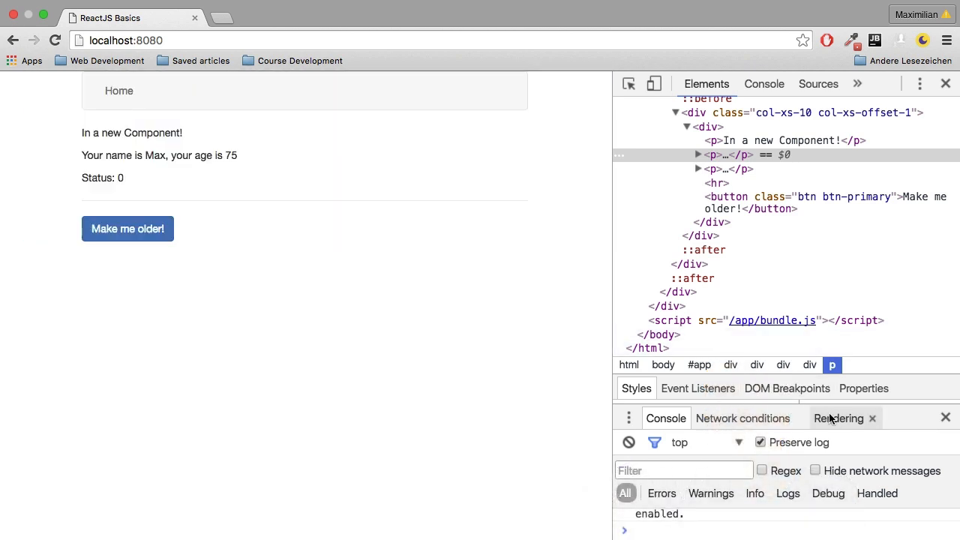
pyautogui.moveTo(832, 422)
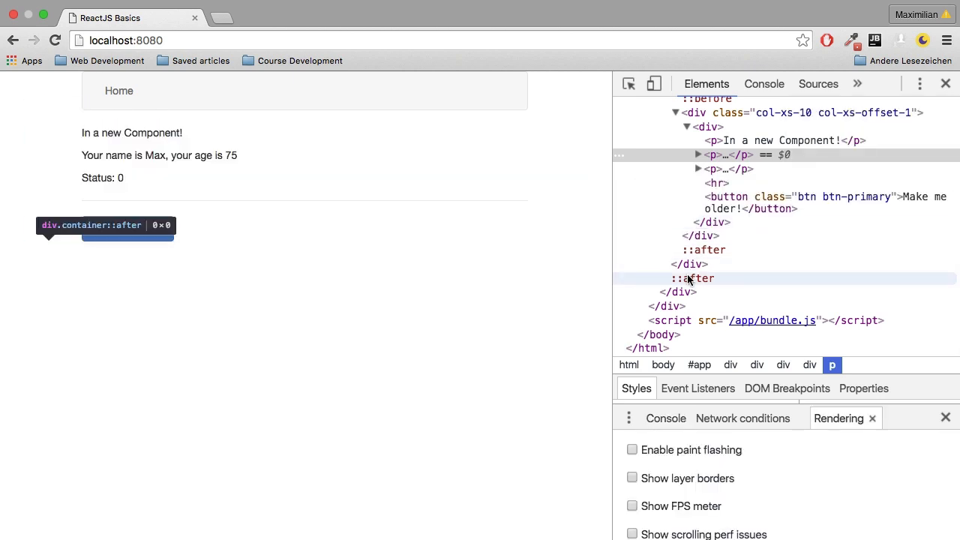
# Step: Enable paint flashing in Rendering settings and reload the page back to age 27
pyautogui.click(631, 450)
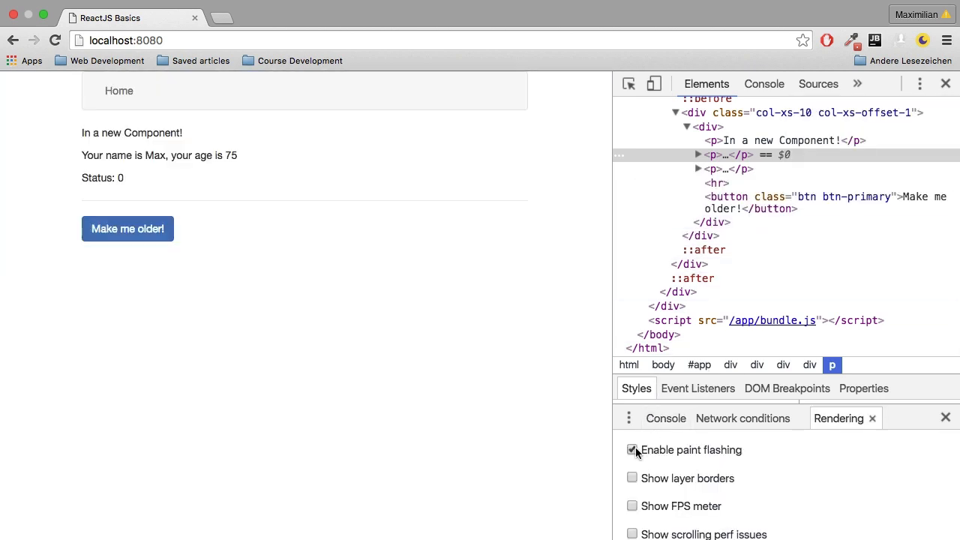
pyautogui.moveTo(506, 390)
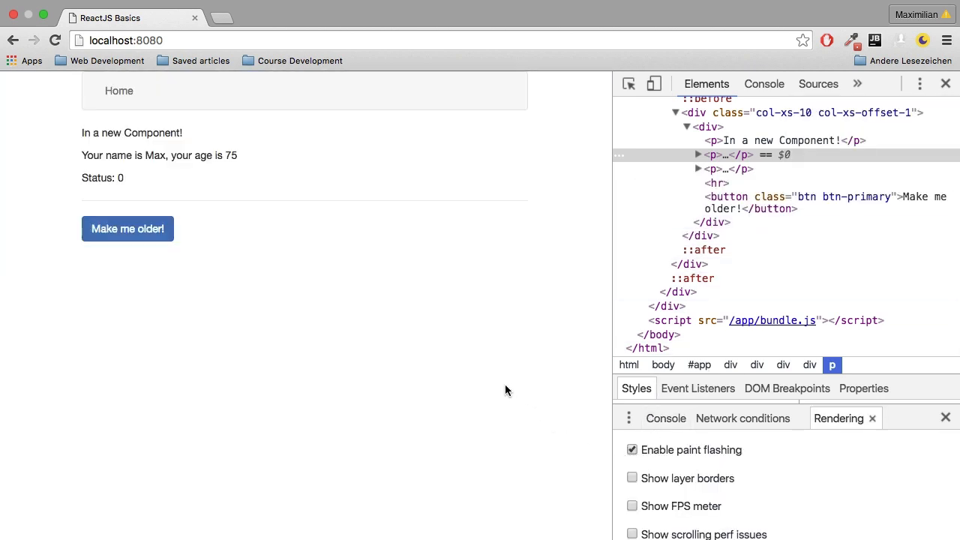
pyautogui.moveTo(355, 214)
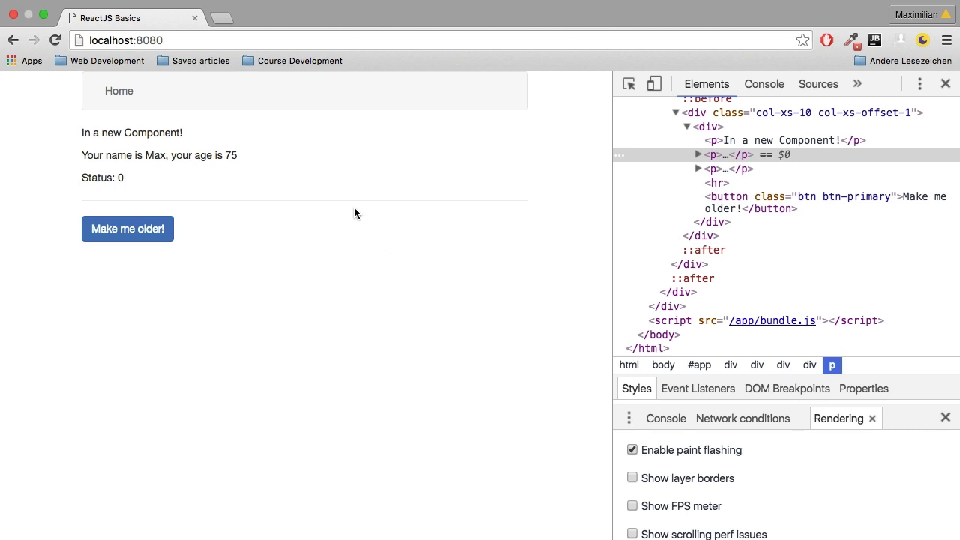
pyautogui.click(54, 41)
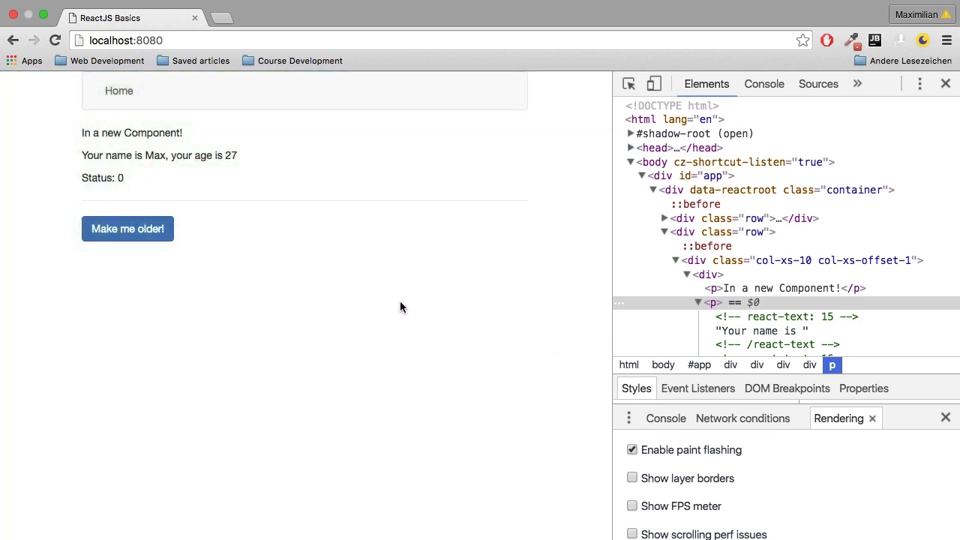
pyautogui.moveTo(148, 114)
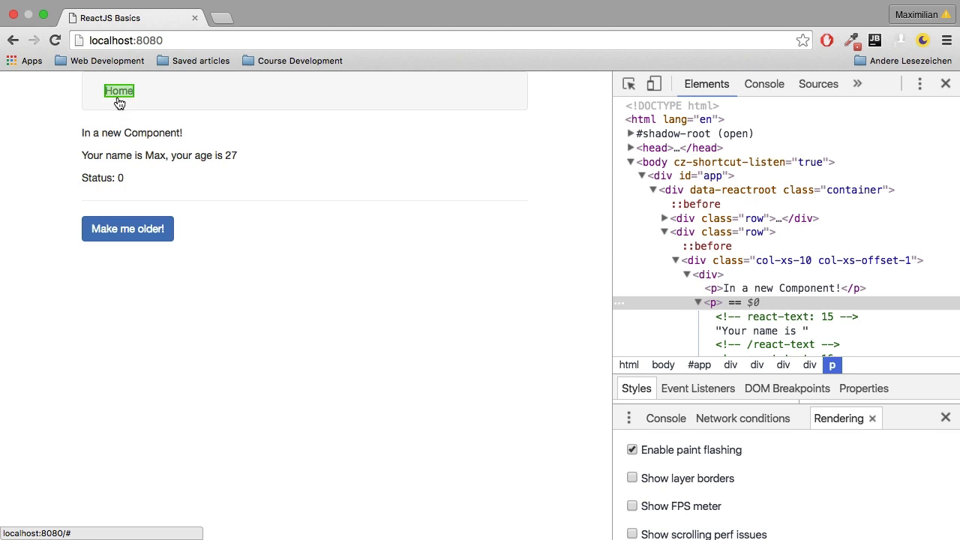
pyautogui.moveTo(229, 123)
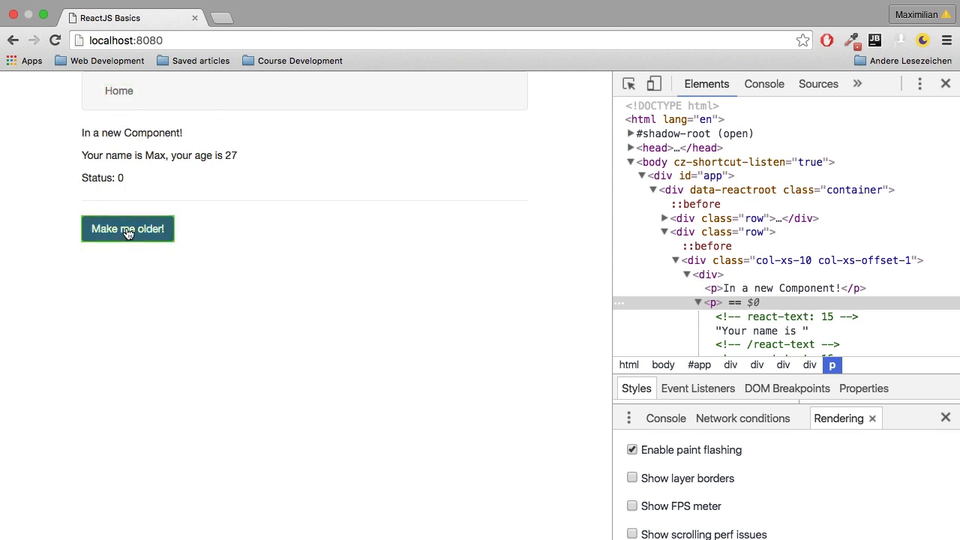
# Step: Repeatedly age the person from 27 to 57, watching green flashes on the age area
pyautogui.click(128, 229)
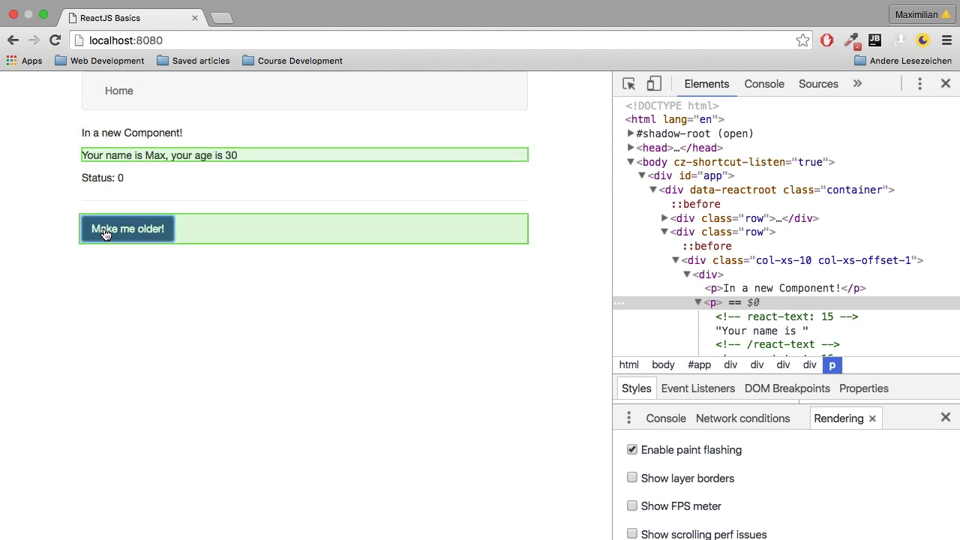
pyautogui.click(127, 229)
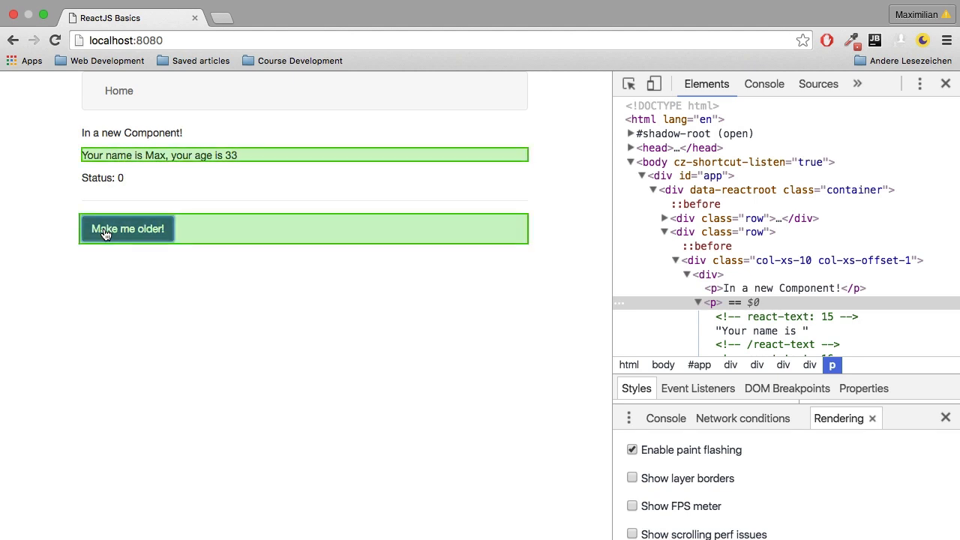
pyautogui.click(128, 229)
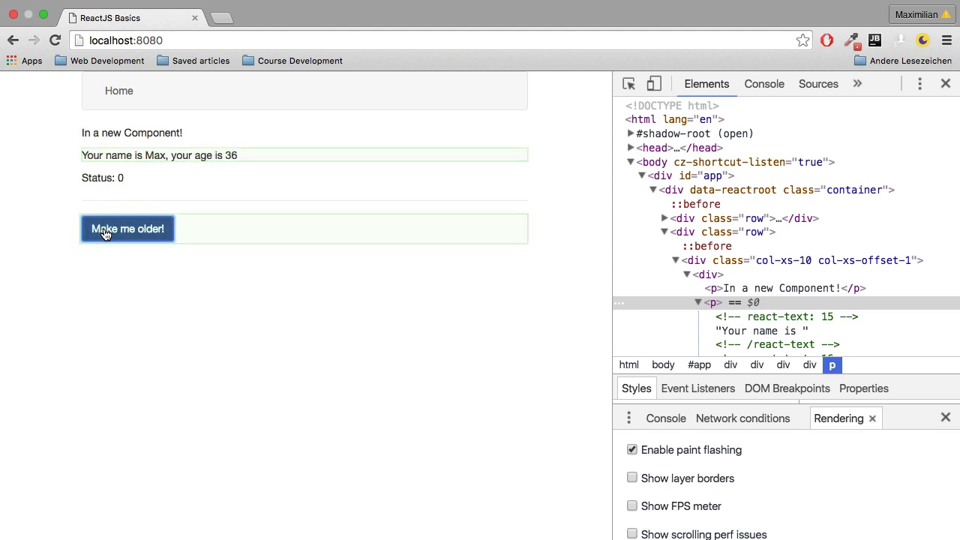
pyautogui.click(127, 229)
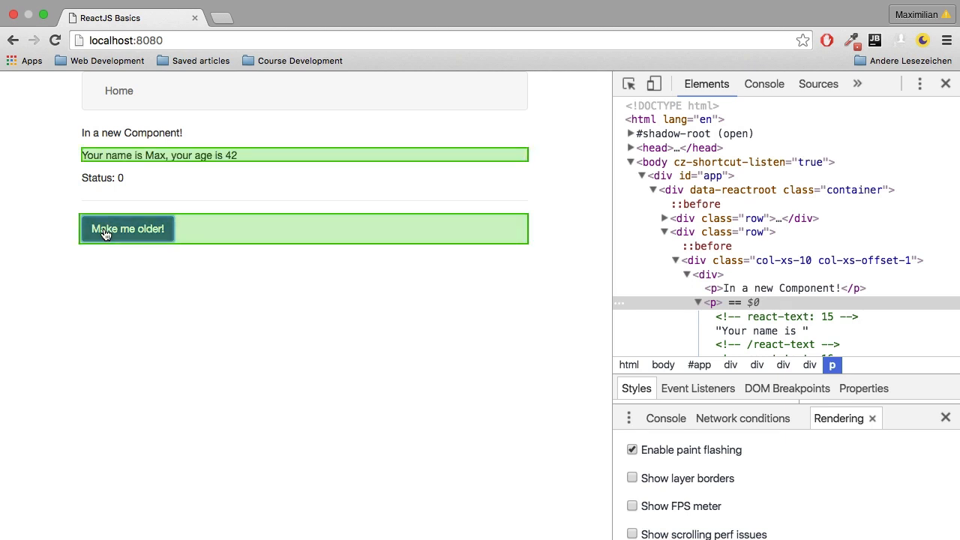
pyautogui.click(128, 229)
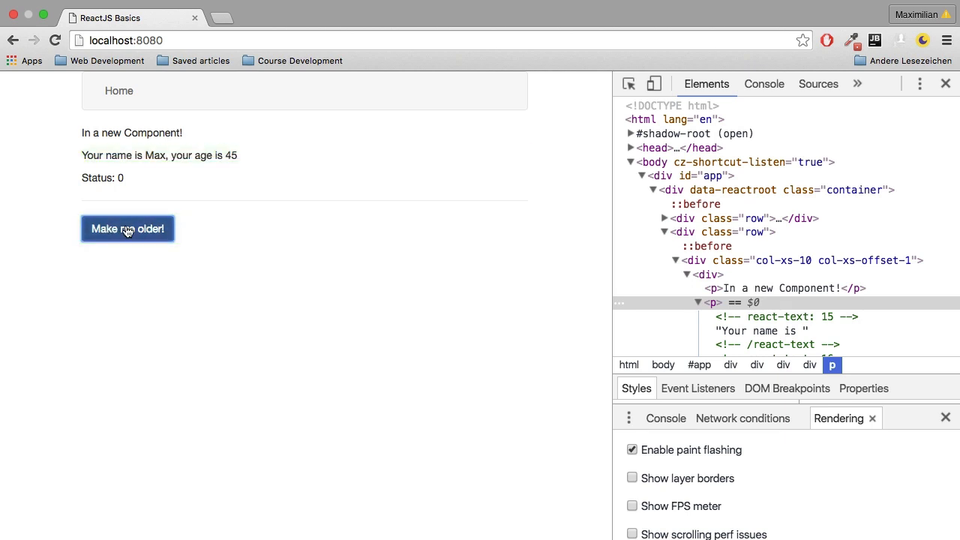
pyautogui.click(127, 229)
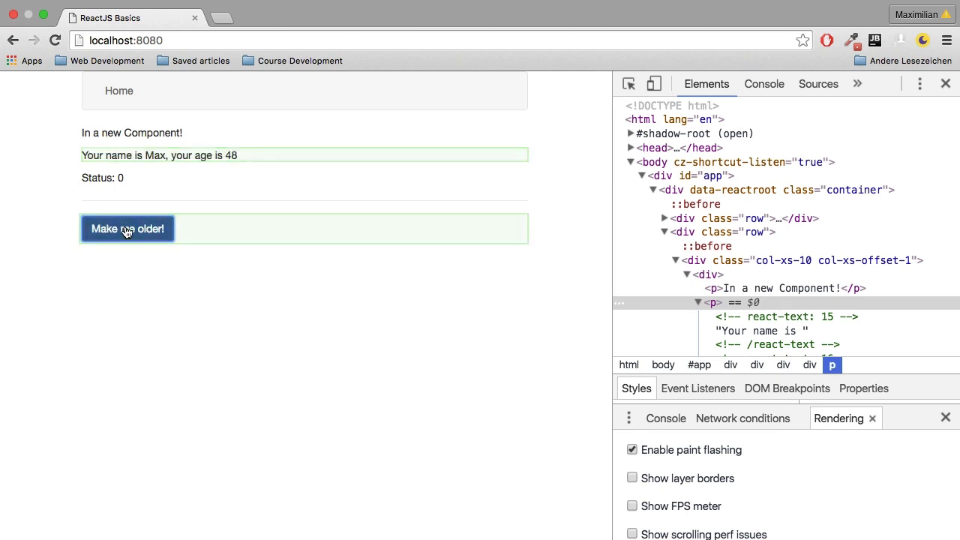
pyautogui.click(126, 228)
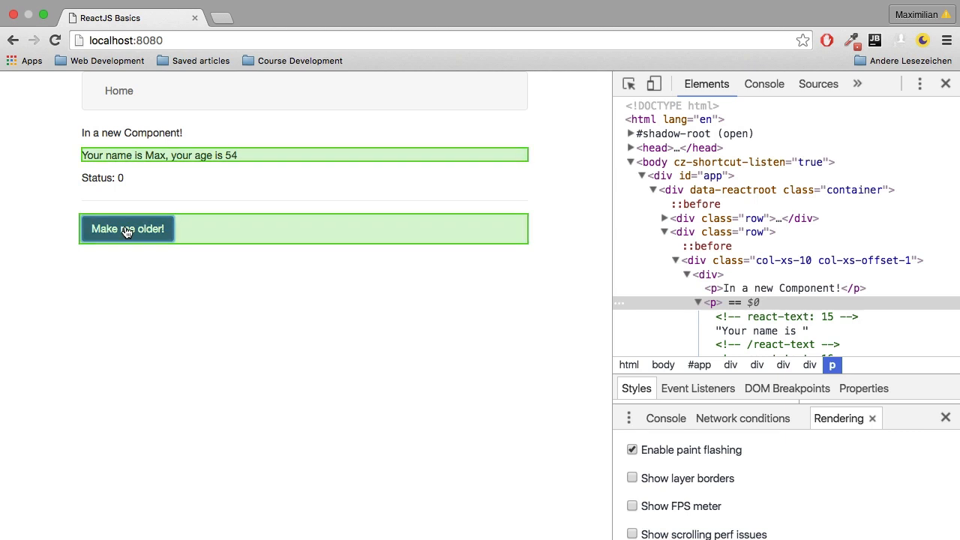
pyautogui.click(127, 229)
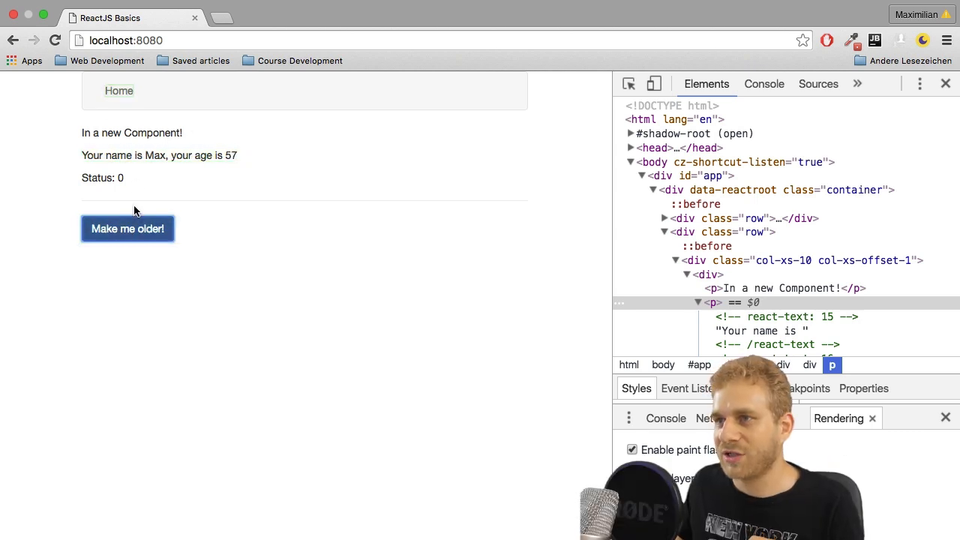
pyautogui.click(128, 229)
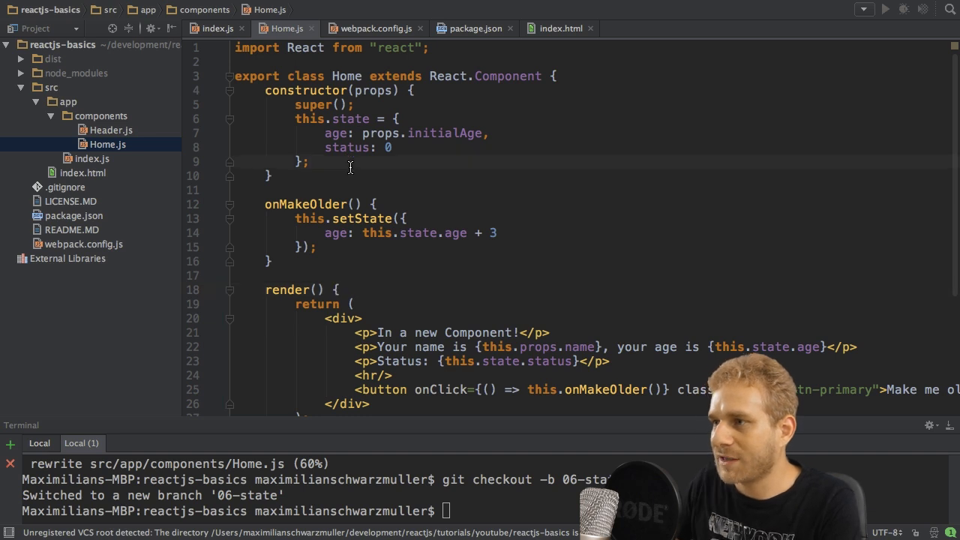
# Step: Add setTimeout(() => { this.setState({status: 1}); }, 3000) to the Home.js constructor
pyautogui.write('setTimeout(,')
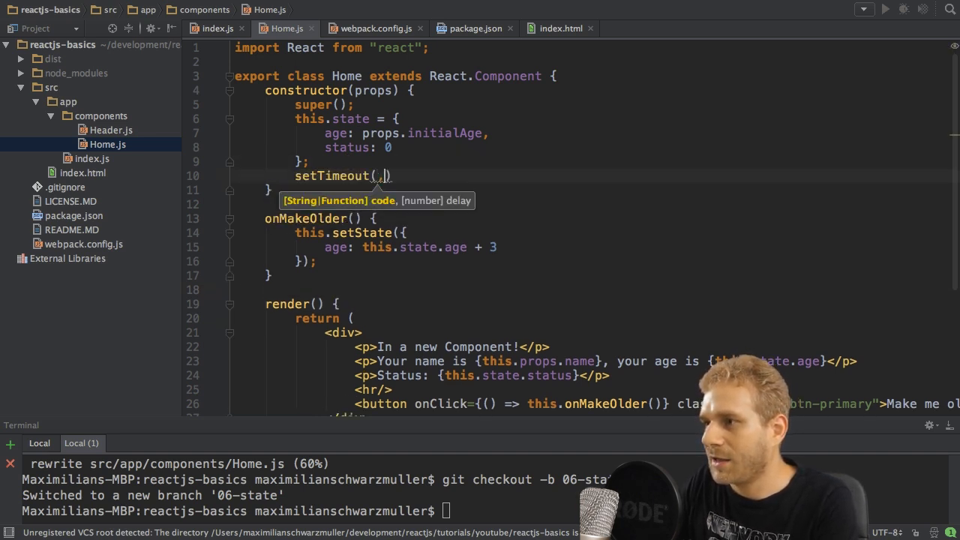
pyautogui.write('3000')
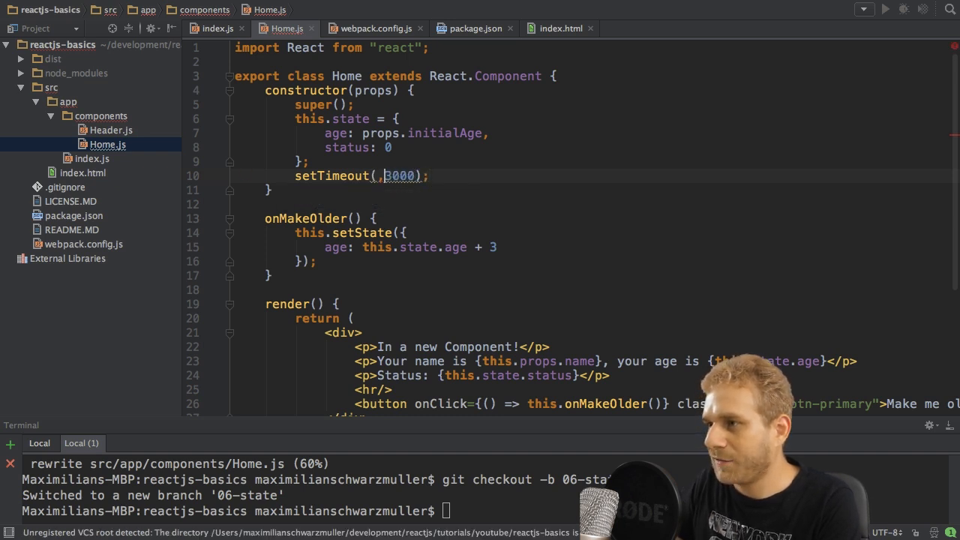
pyautogui.write('() => {')
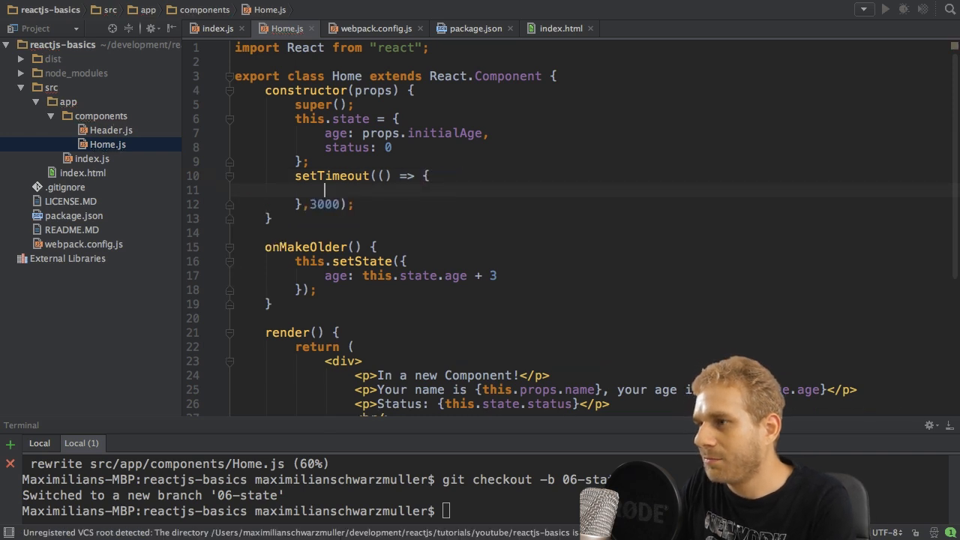
pyautogui.write('this.setSt')
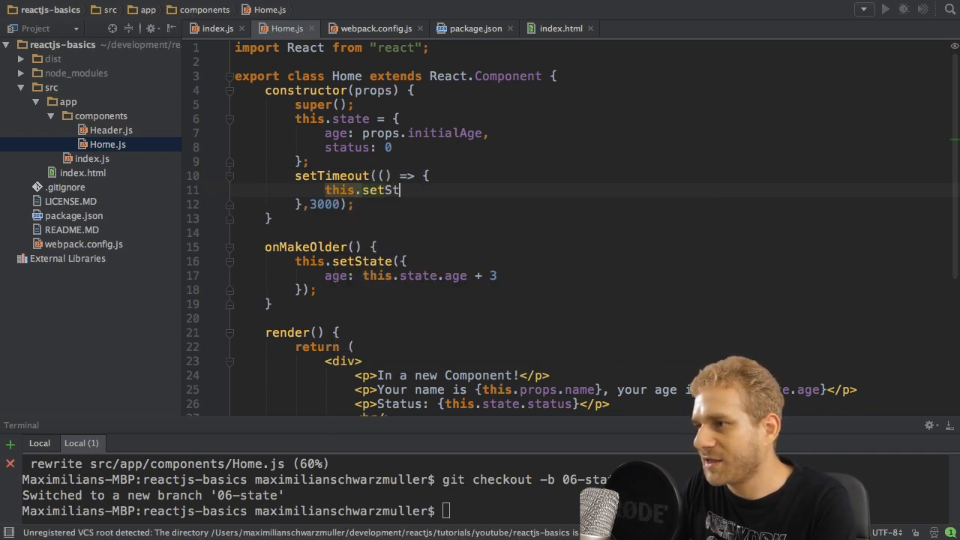
pyautogui.write('ate()')
pyautogui.write('status:')
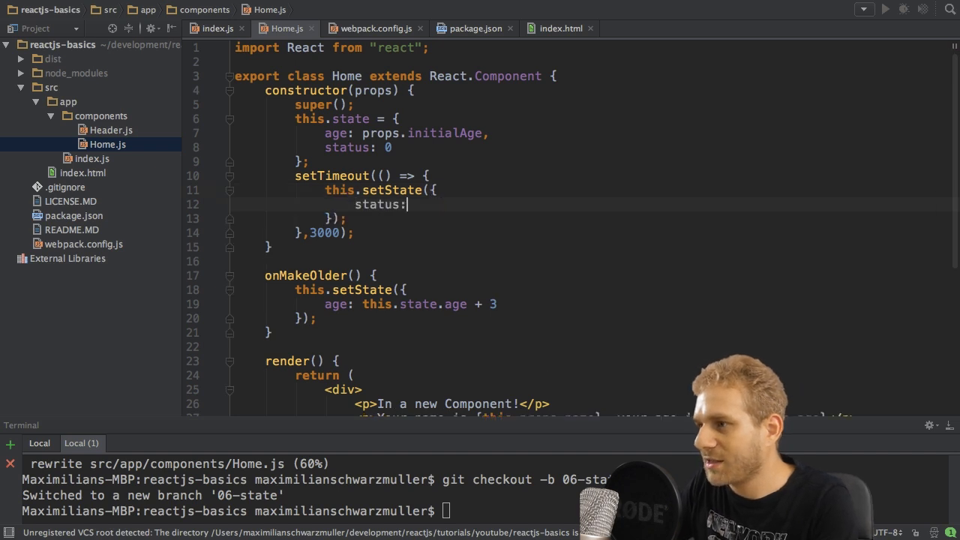
pyautogui.write('1')
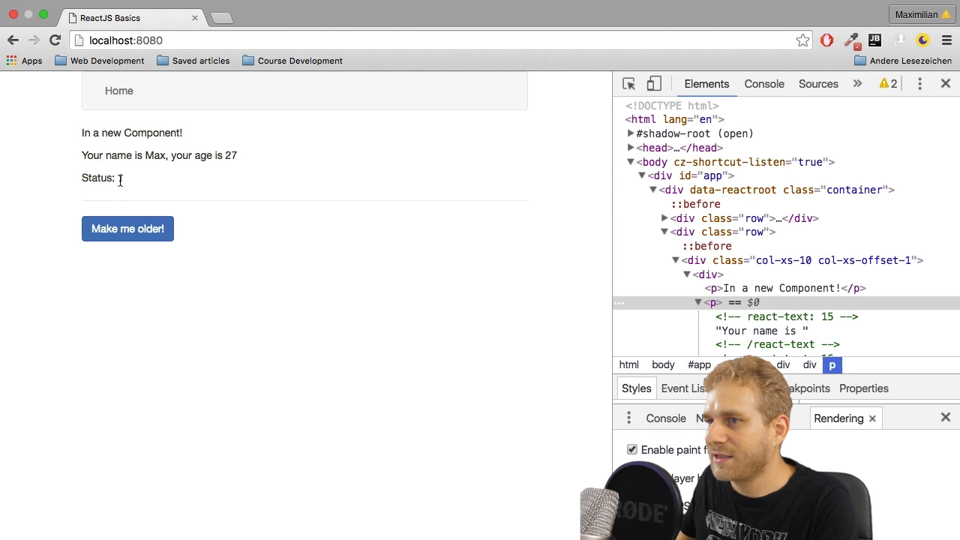
# Step: Let Status switch to 1 on its own, then raise the age from 27 with paint flashing on
pyautogui.doubleClick(98, 178)
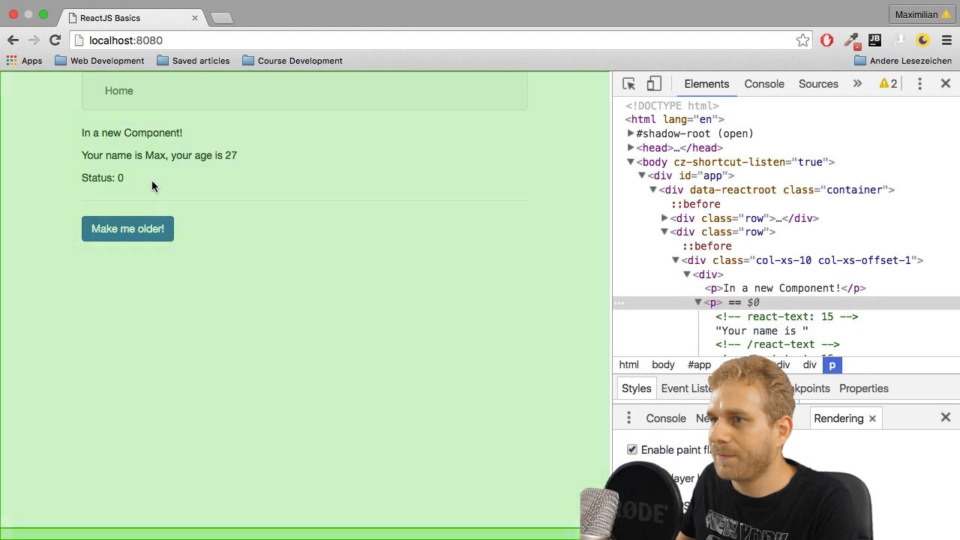
pyautogui.click(128, 228)
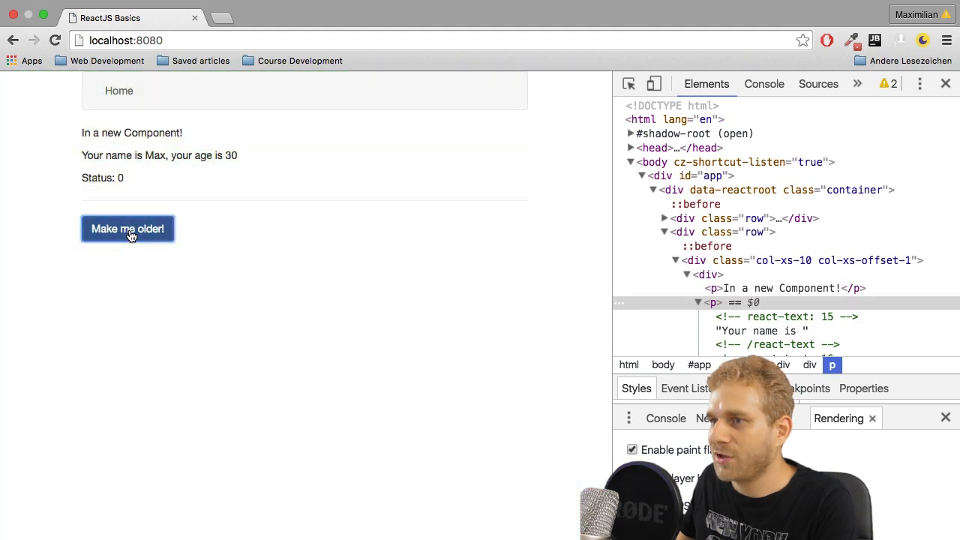
pyautogui.click(128, 229)
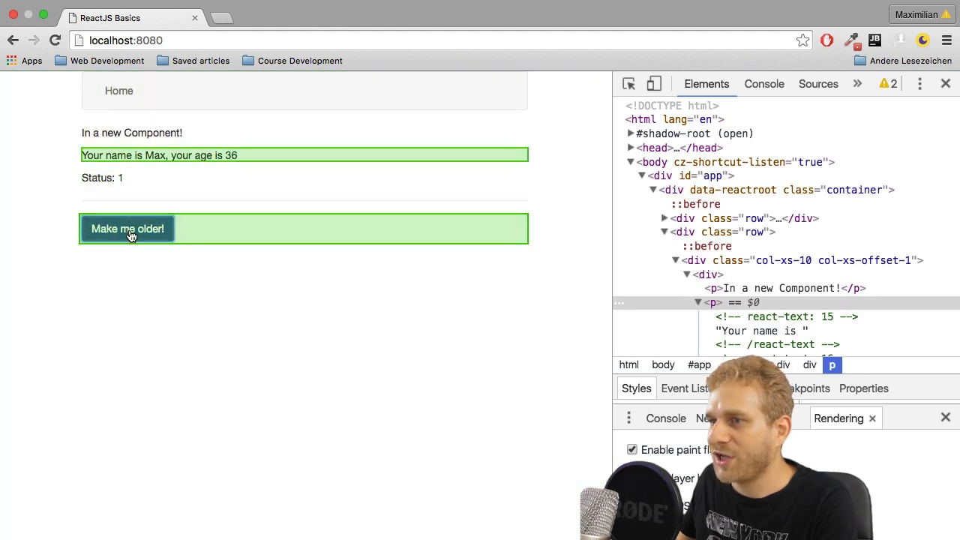